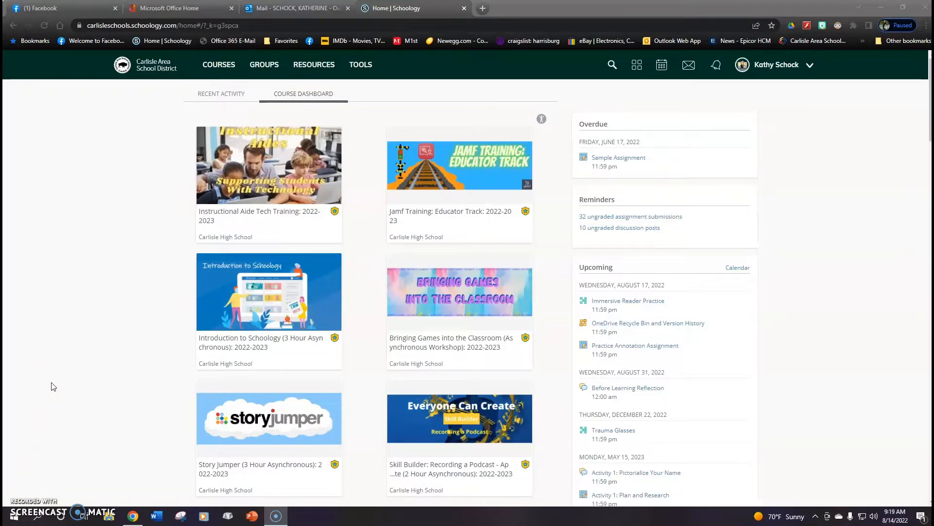
mouse_move(273, 113)
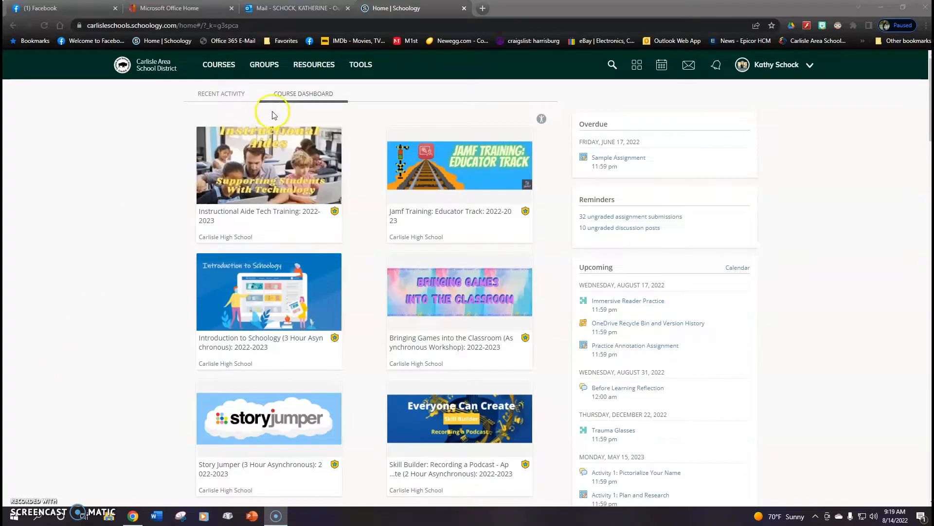
mouse_move(151, 113)
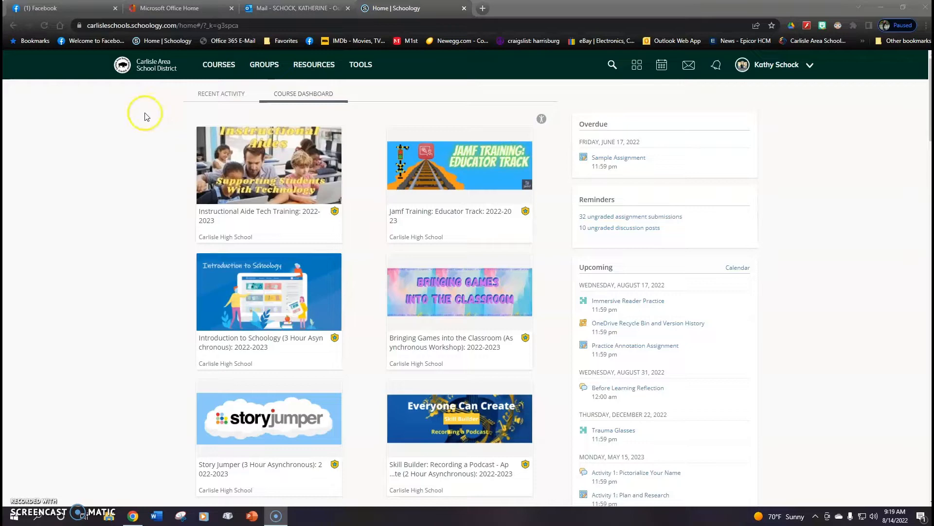
mouse_move(119, 134)
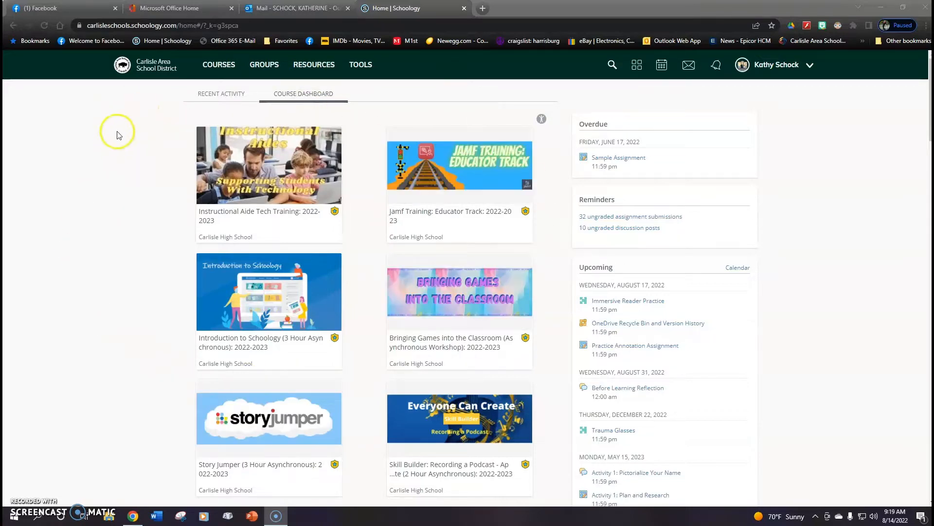
Step: Go from the Courses menu to the full My Courses page
click(219, 65)
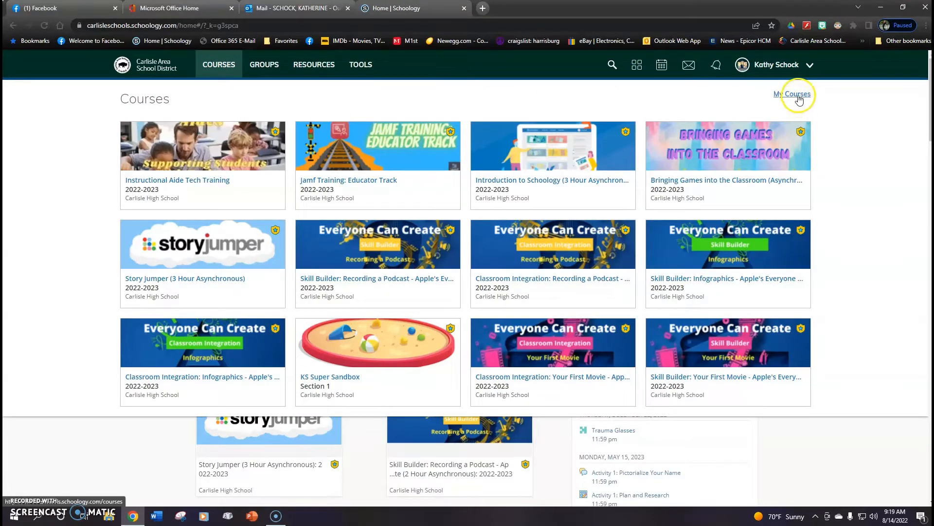
click(792, 93)
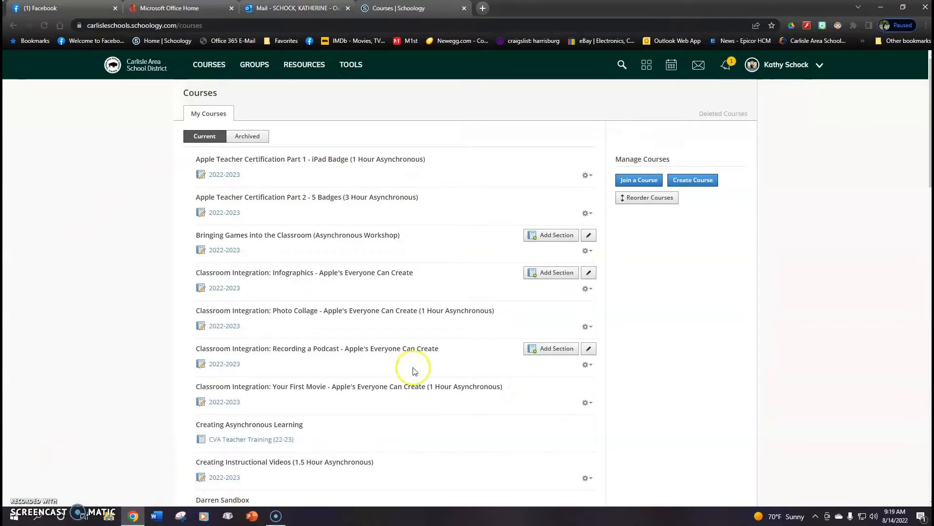
mouse_move(104, 291)
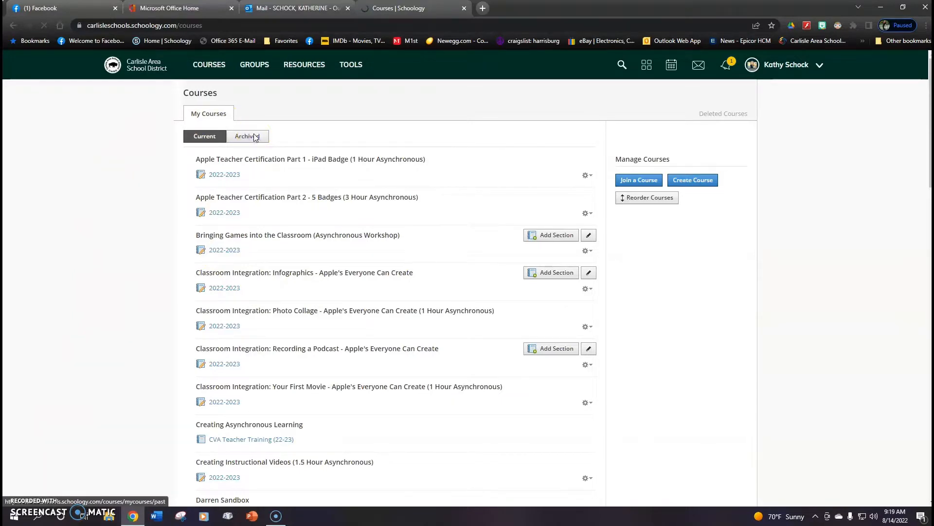
Step: Switch to the Archived courses list and look through past terms like Marking Period 4 and Spring 2022
click(246, 136)
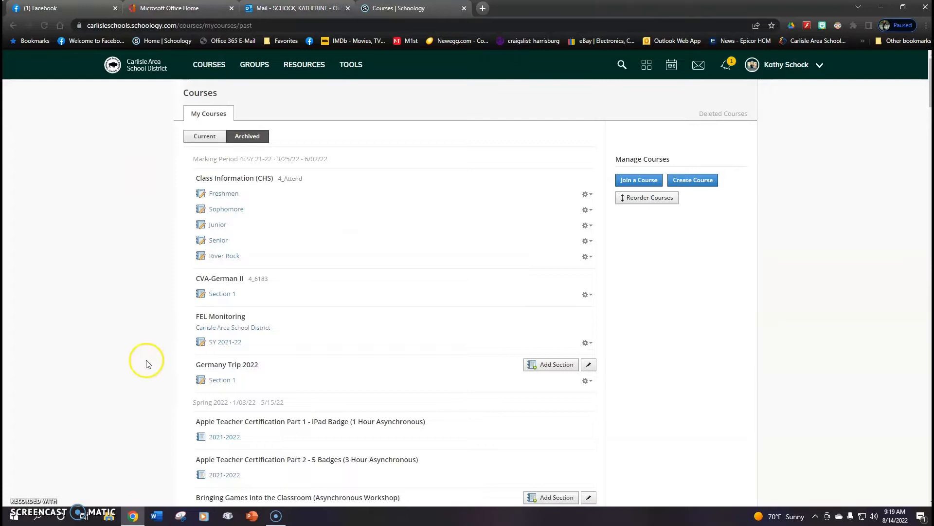
mouse_move(137, 330)
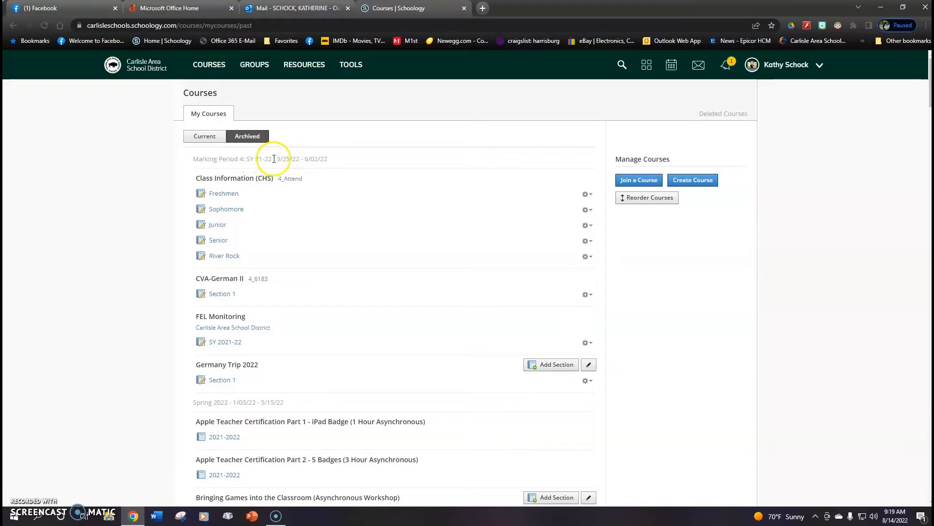
scroll(down, 3)
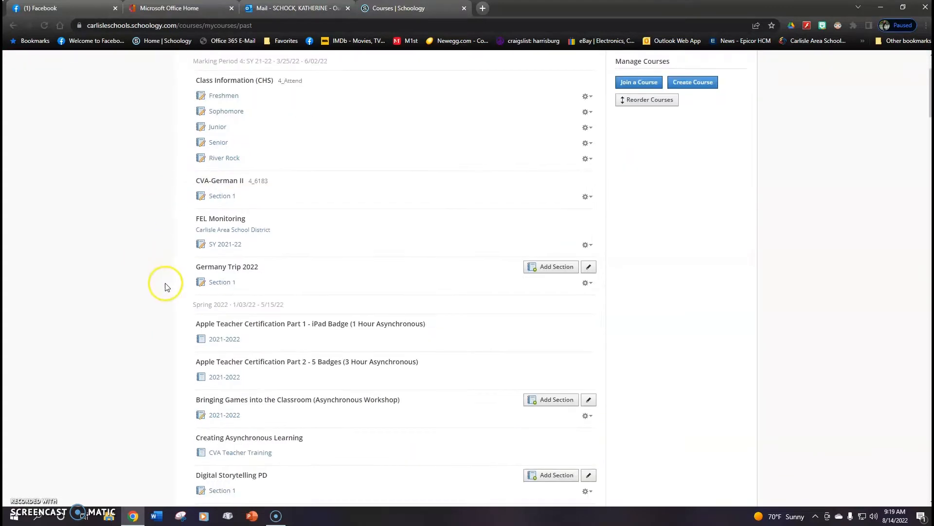
scroll(down, 3)
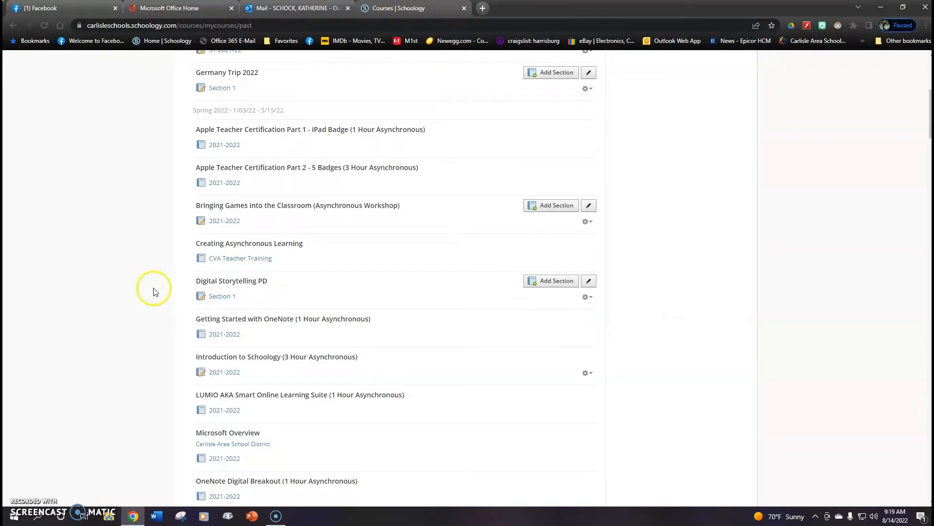
mouse_move(156, 290)
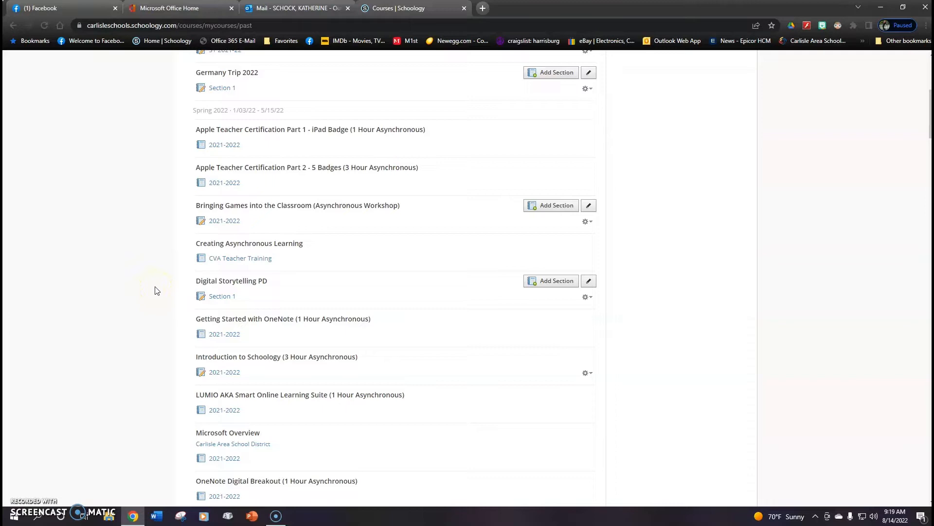
mouse_move(266, 209)
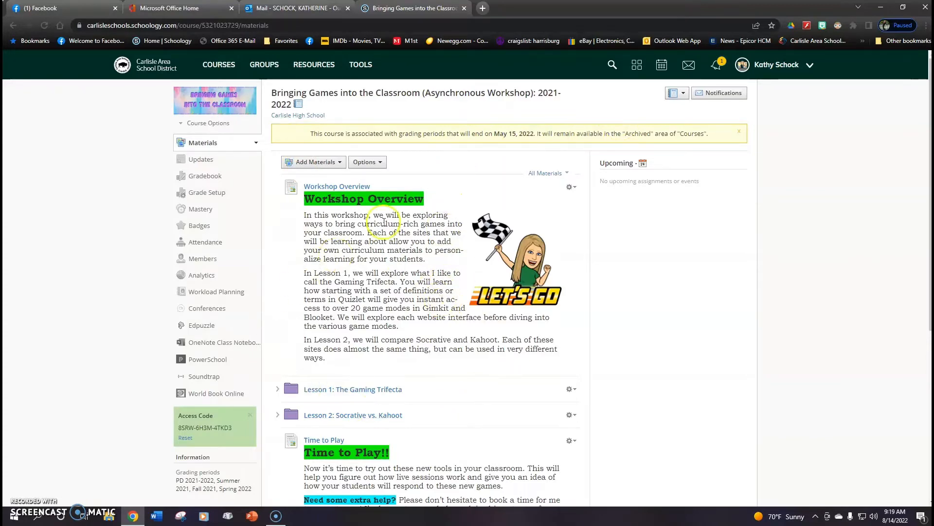
Step: In the archived Bringing Games into the Classroom course, show the gear actions for the Lesson 1: The Gaming Trifecta folder
scroll(down, 3)
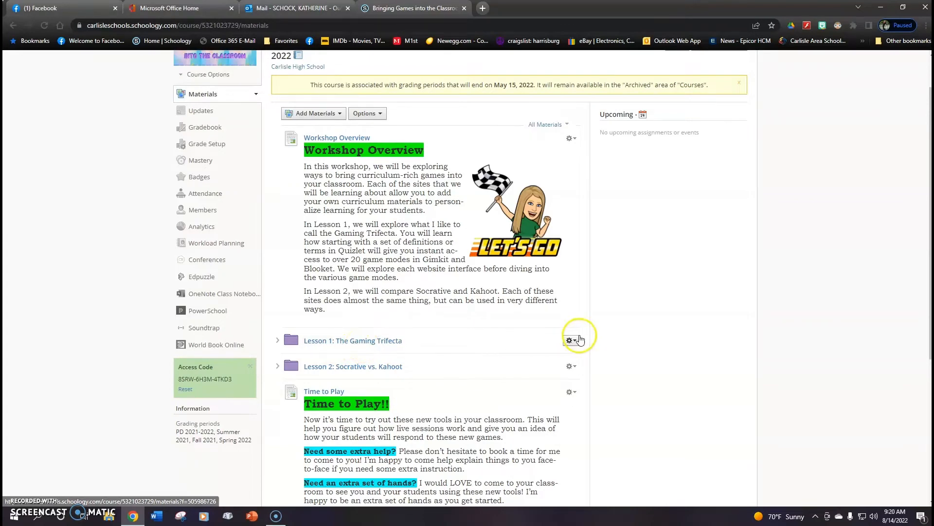
click(569, 341)
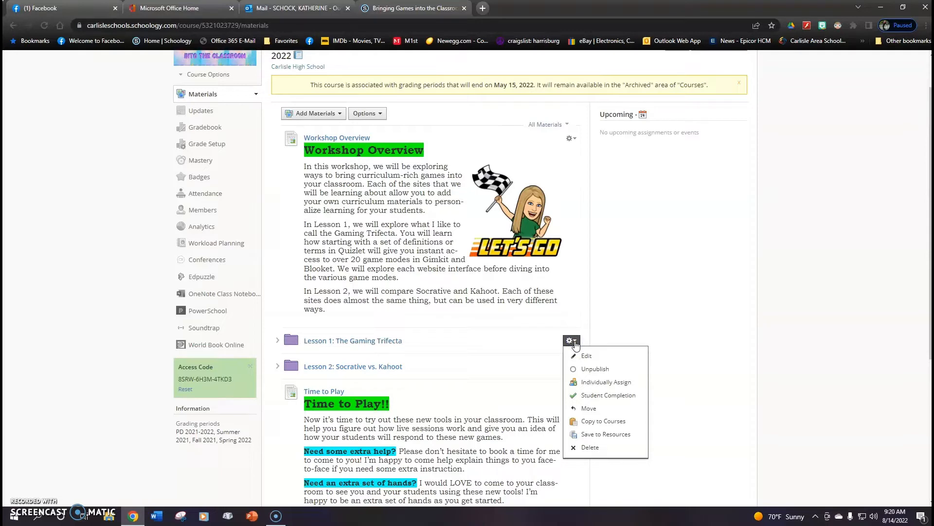
mouse_move(603, 421)
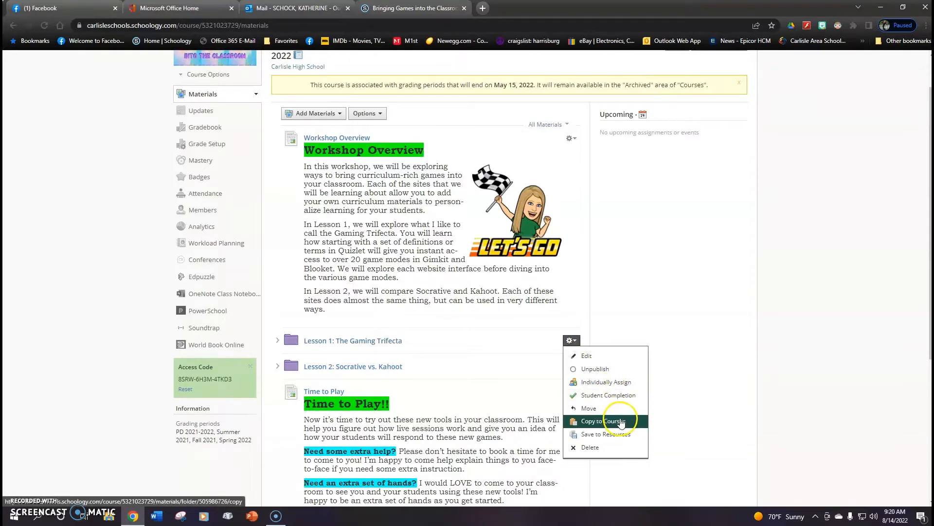
mouse_move(606, 434)
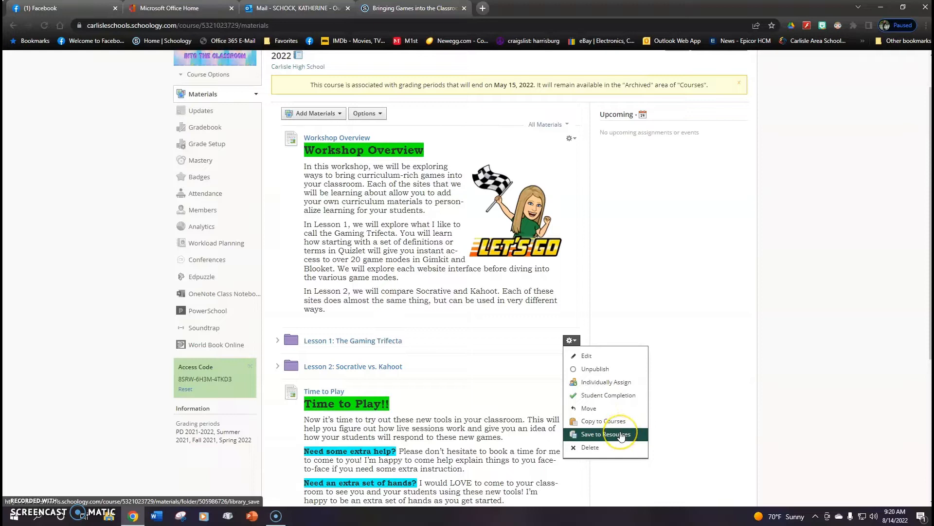
mouse_move(606, 434)
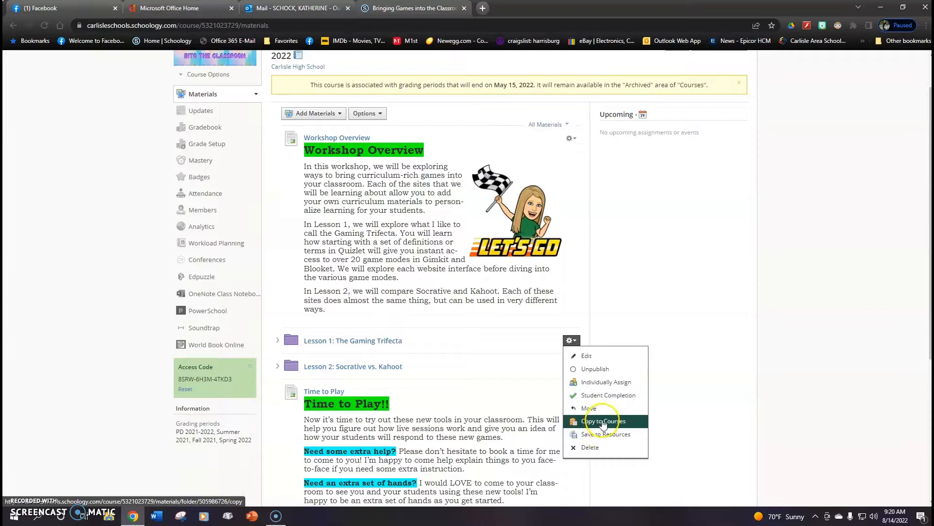
Step: Start Copy To for Lesson 1, choose KS Super Sandbox: Section 1 as destination with folder (None)
click(603, 420)
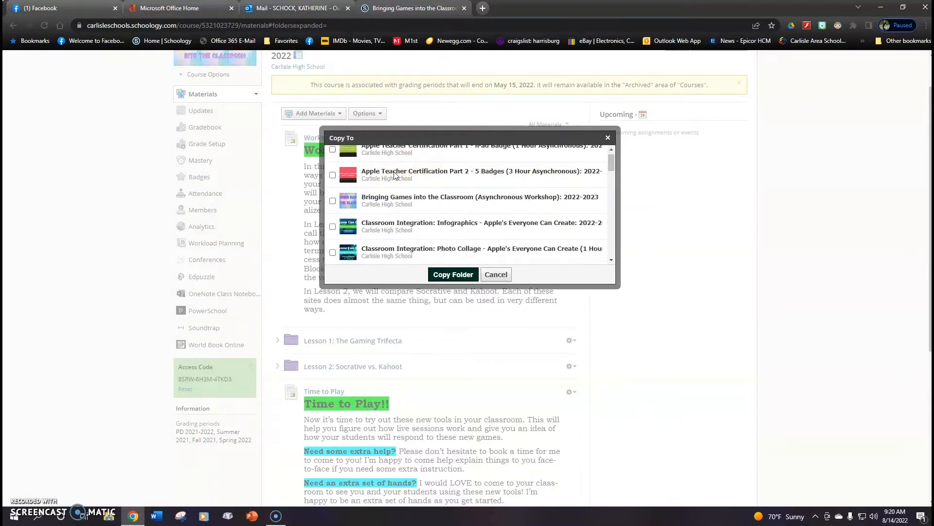
scroll(down, 3)
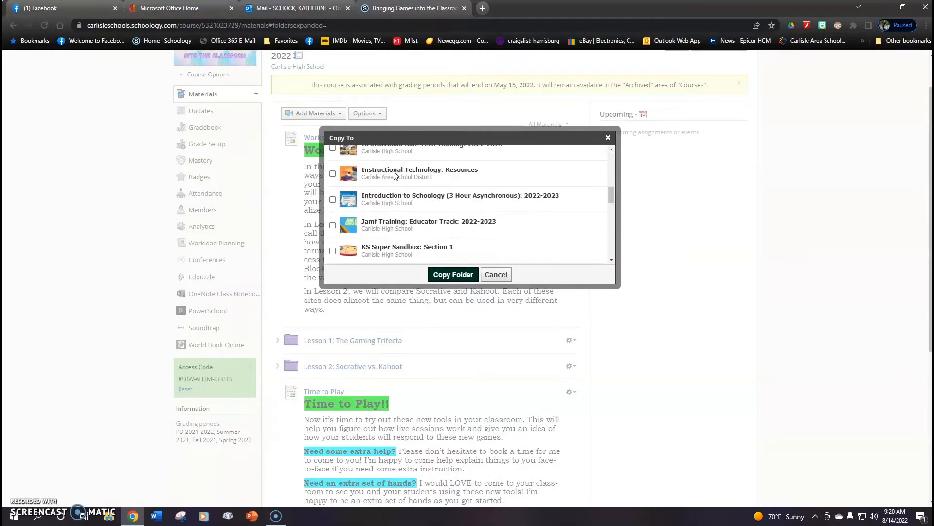
scroll(down, 3)
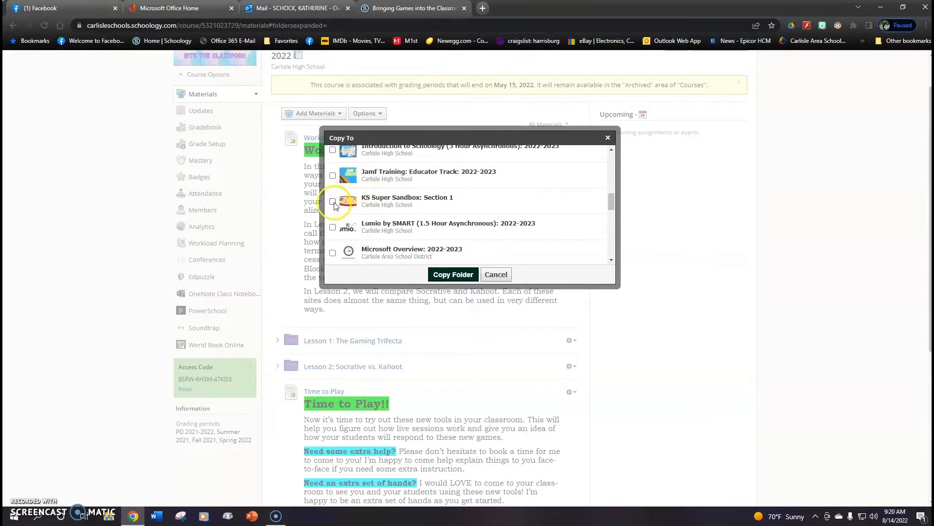
click(332, 200)
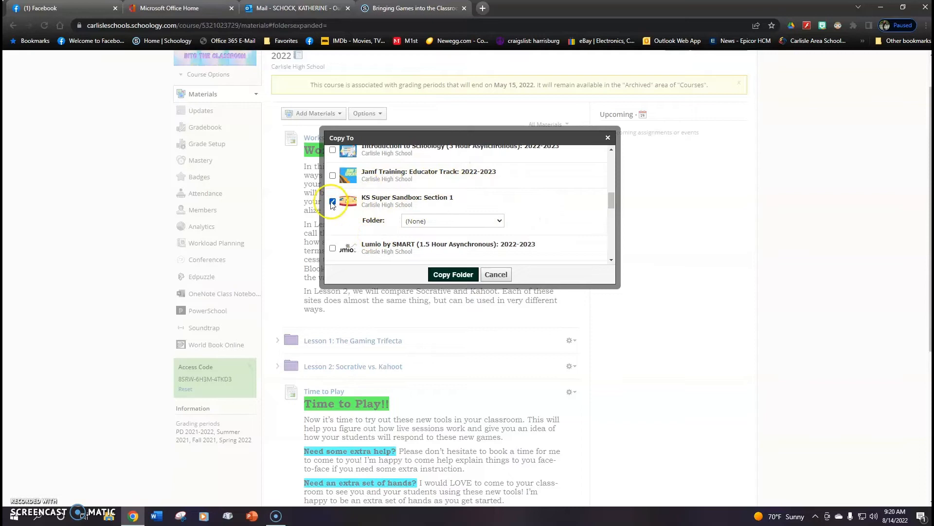
click(331, 149)
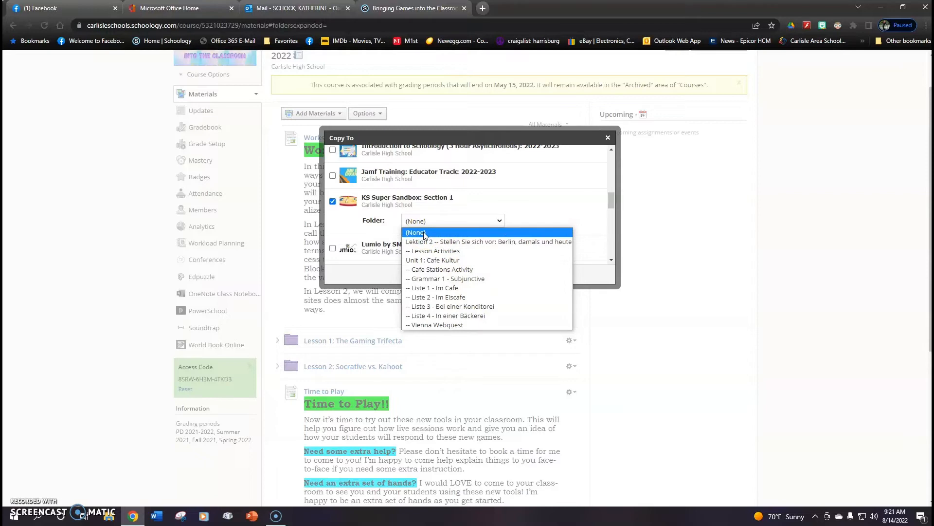
mouse_move(424, 257)
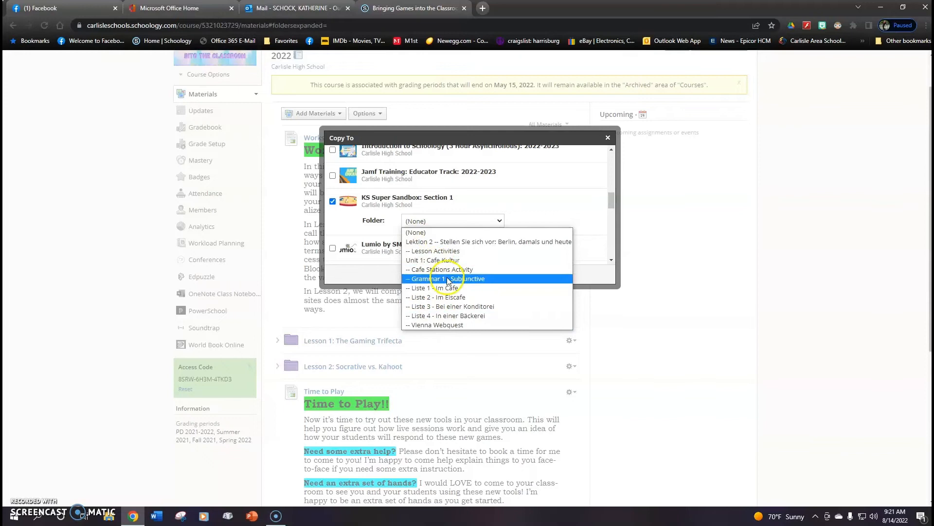
mouse_move(415, 231)
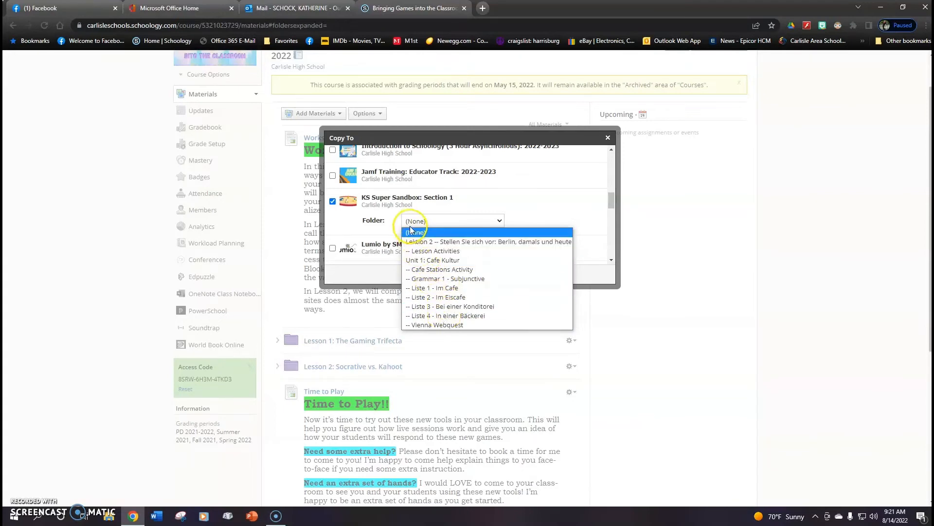
click(415, 231)
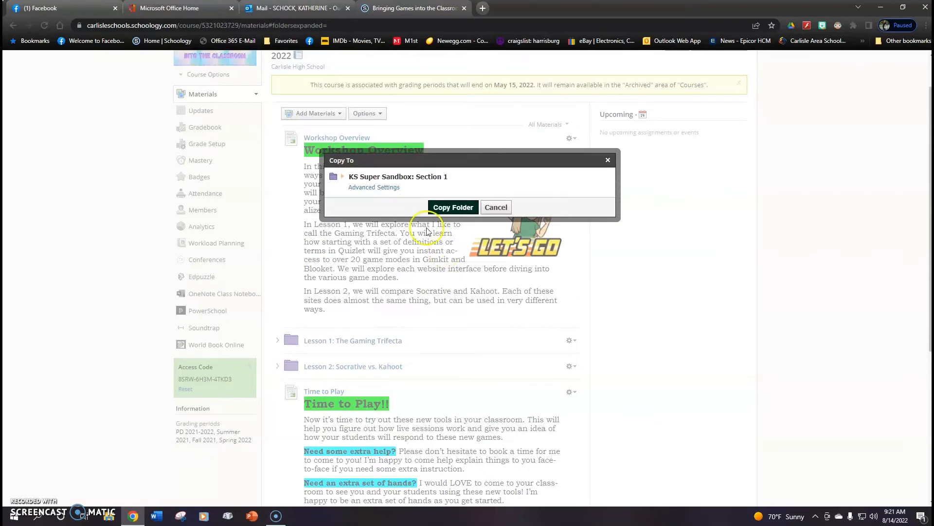
Step: Confirm Copy Folder, then view KS Super Sandbox: Section 1 where Lesson 1: The Gaming Trifecta now appears
click(452, 206)
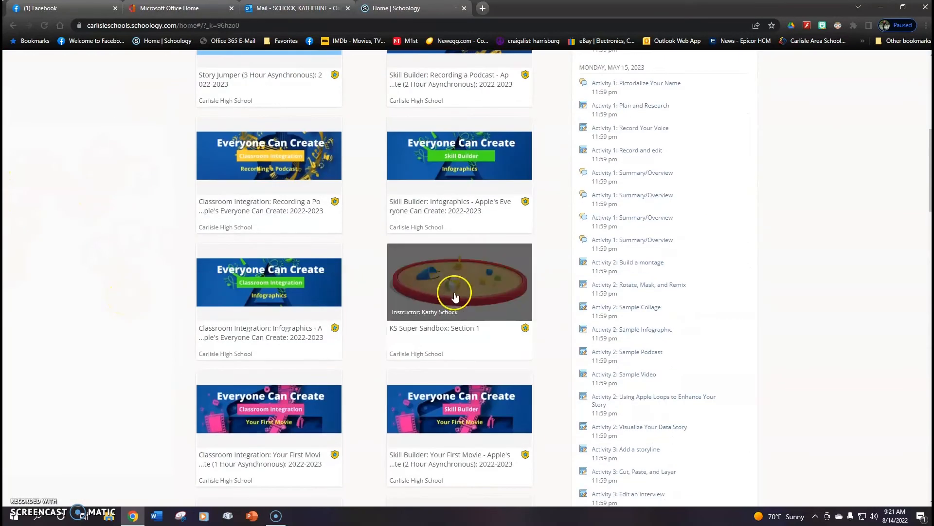
click(459, 281)
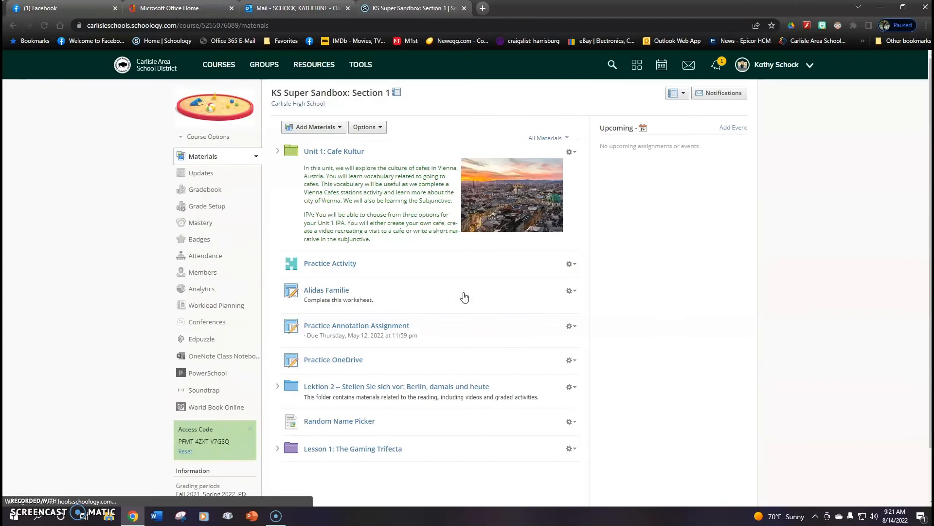
mouse_move(338, 452)
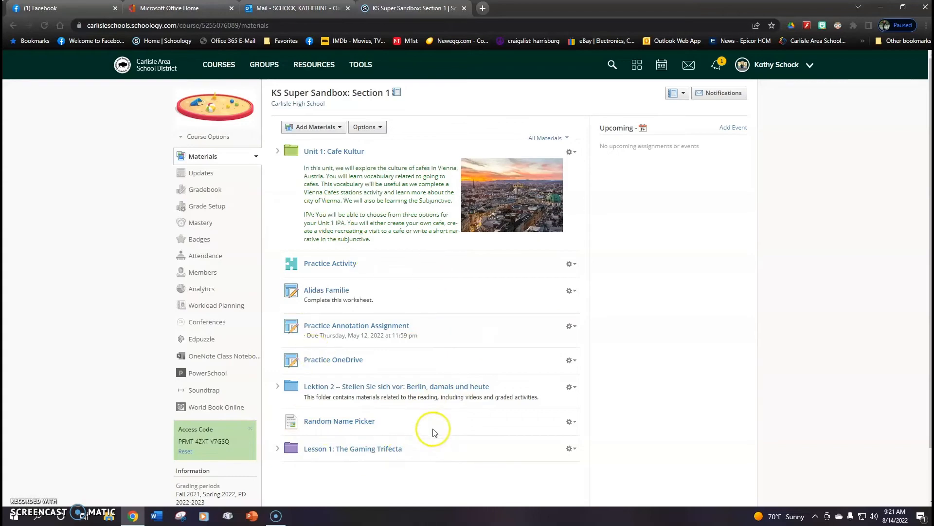
mouse_move(439, 448)
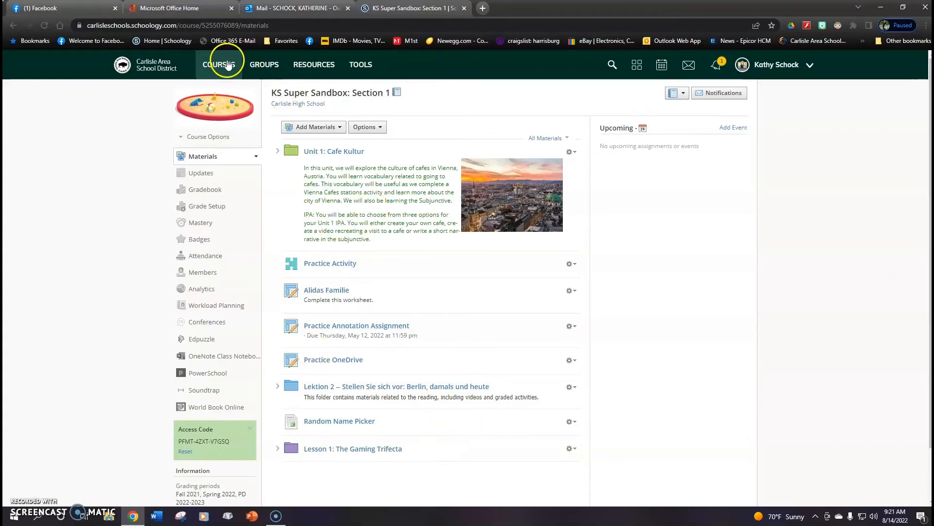
Step: Return to My Courses, switch to Archived, and scroll to the Marking Period 4 German courses
click(219, 64)
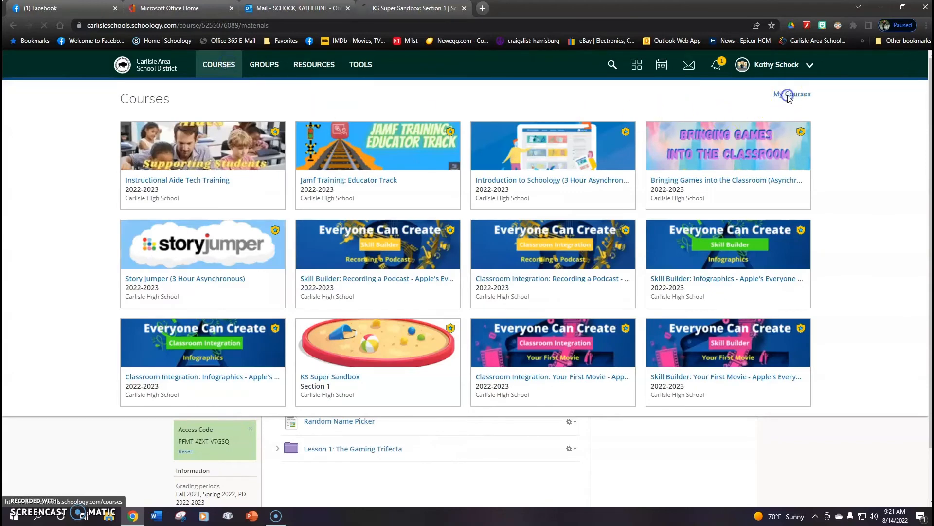
click(791, 94)
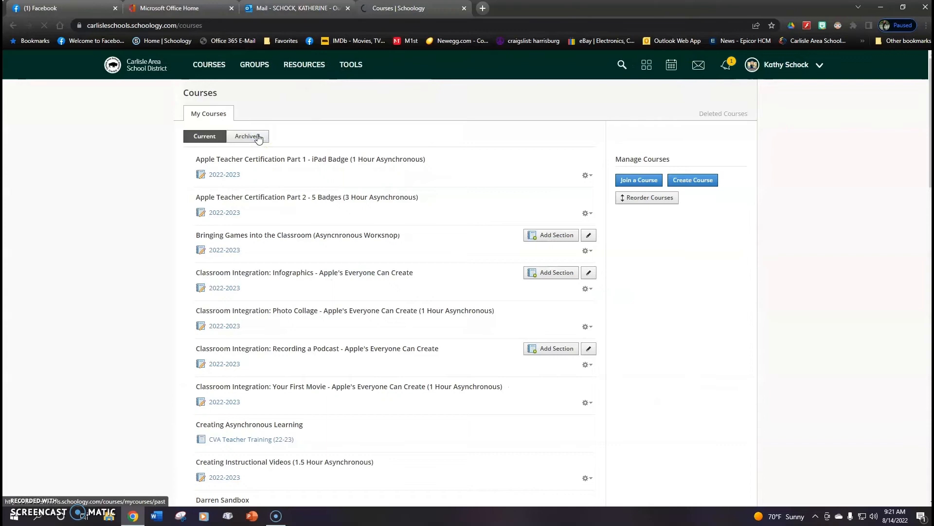
click(246, 136)
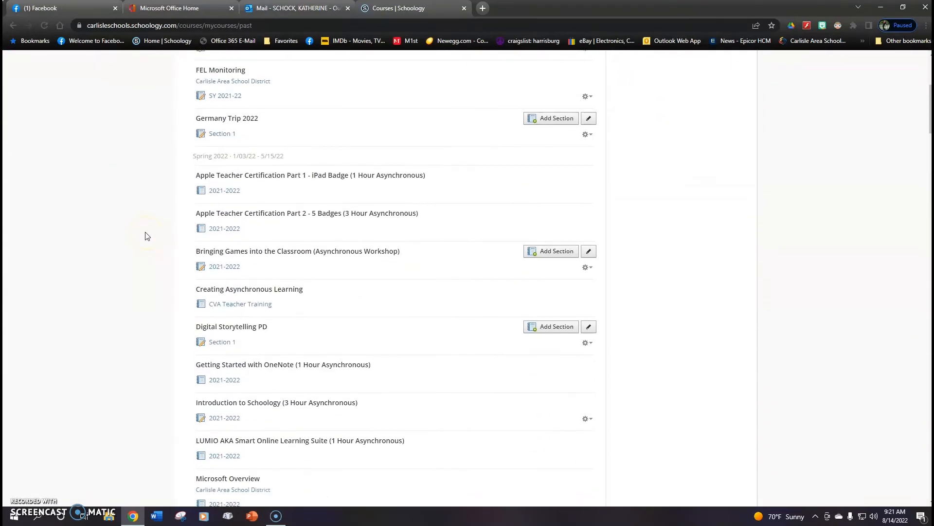
scroll(down, 3)
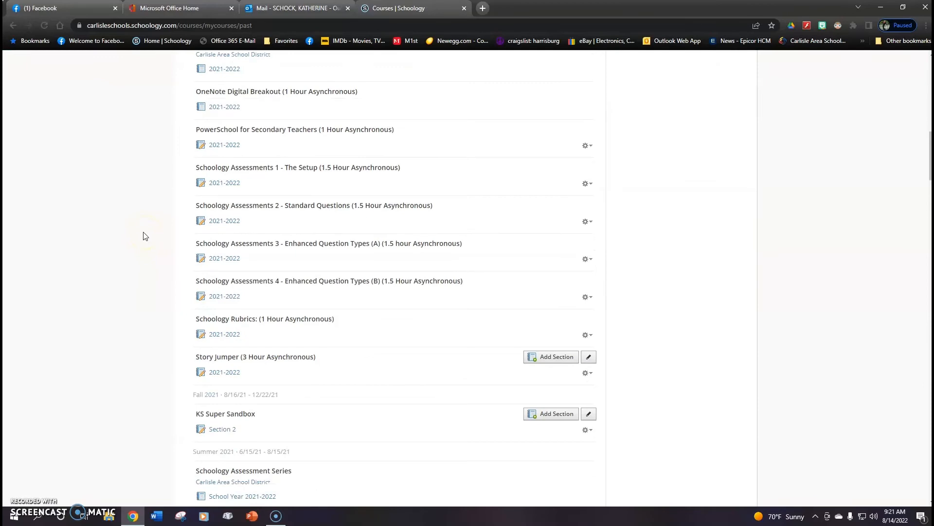
scroll(down, 3)
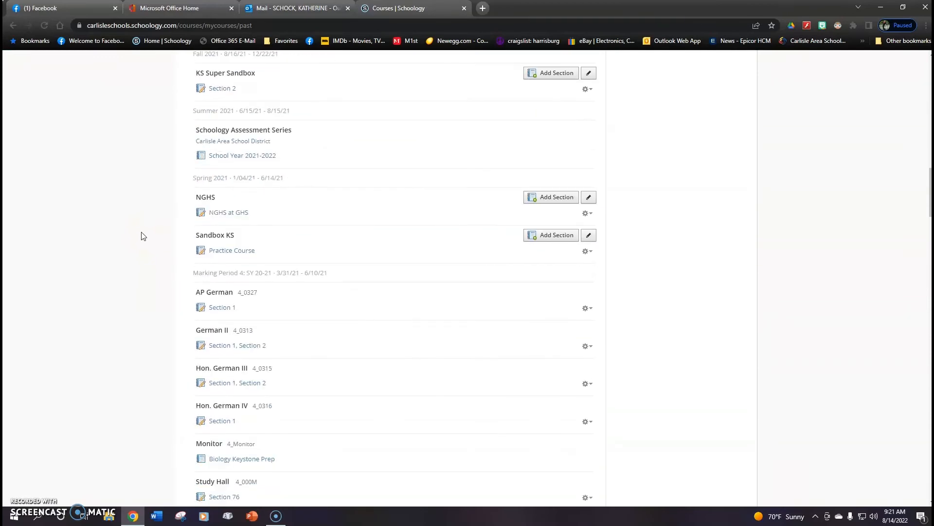
scroll(down, 3)
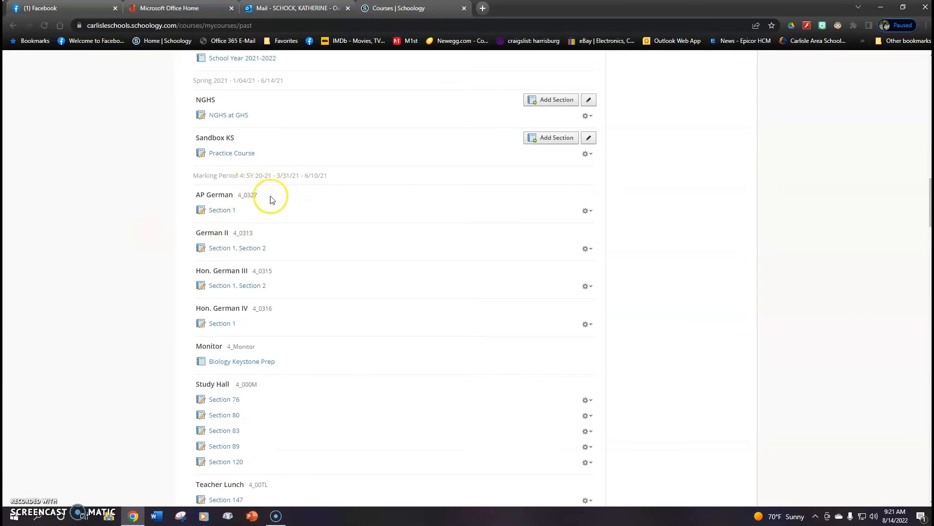
mouse_move(237, 282)
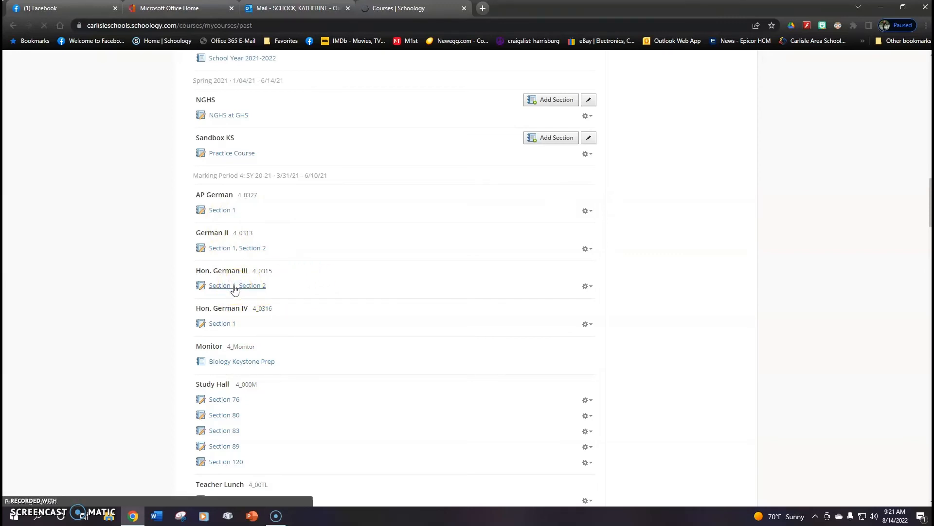
Step: Enter the archived Hon. German III: Section 1, Section 2 course to see its materials folders
click(237, 285)
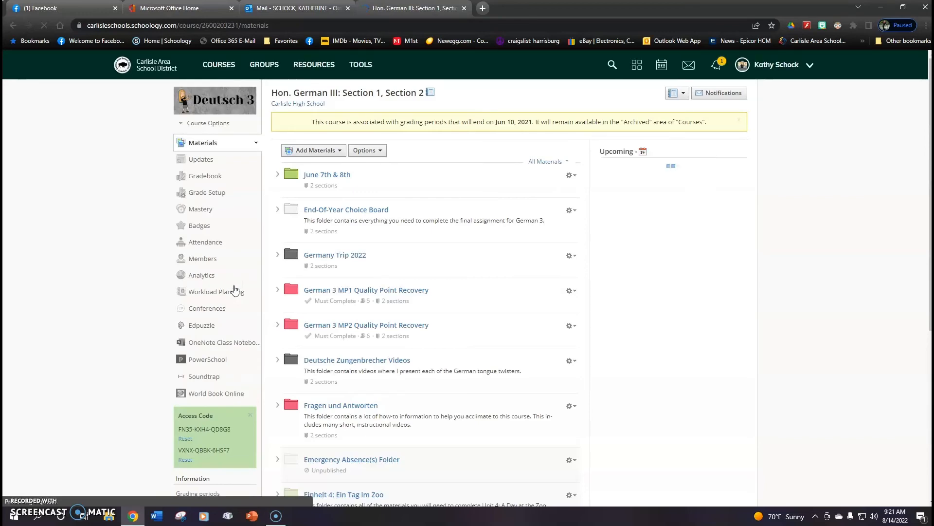
mouse_move(553, 302)
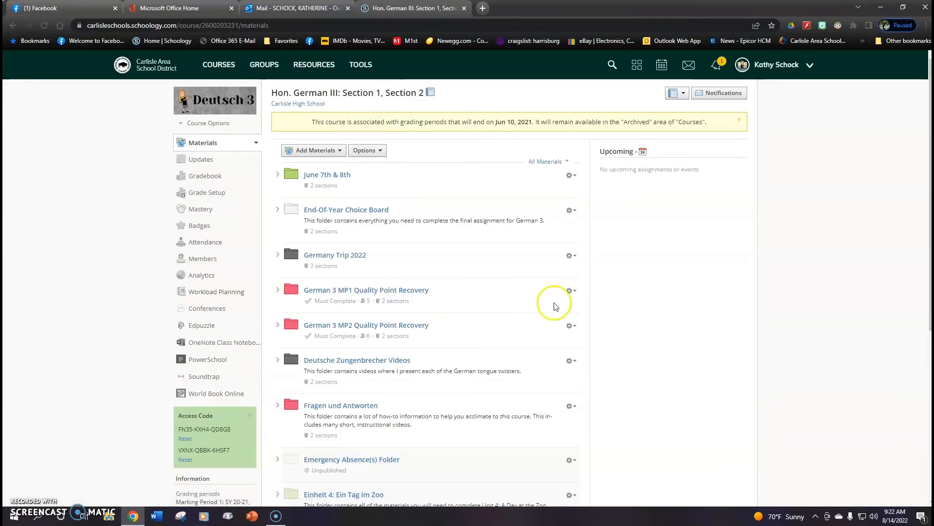
mouse_move(619, 348)
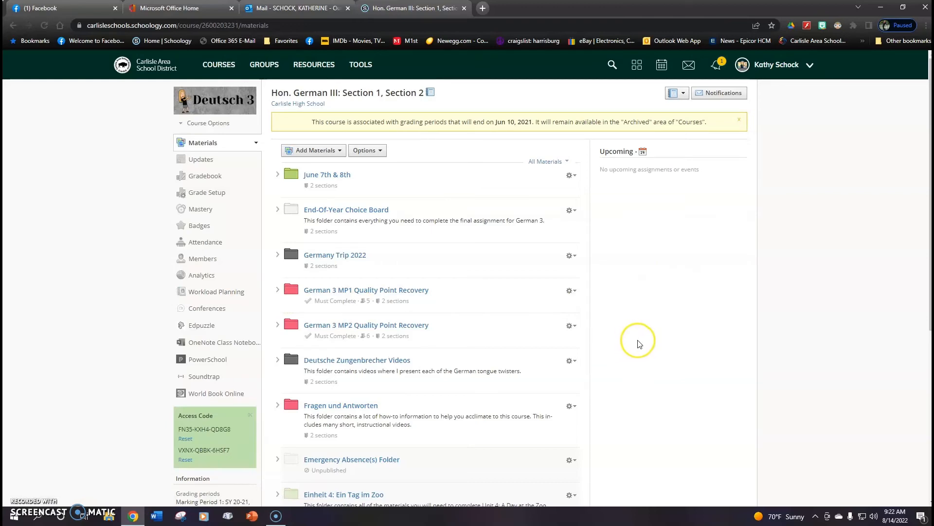
mouse_move(639, 306)
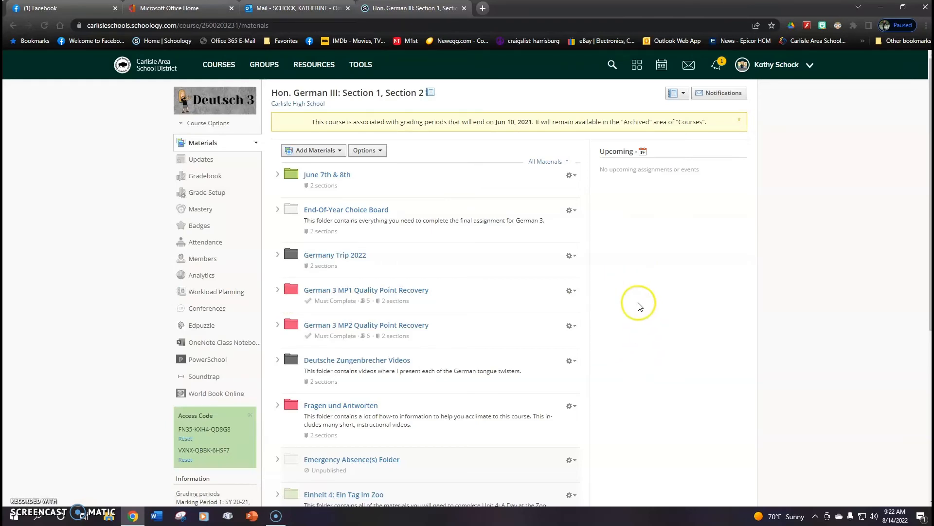
mouse_move(315, 403)
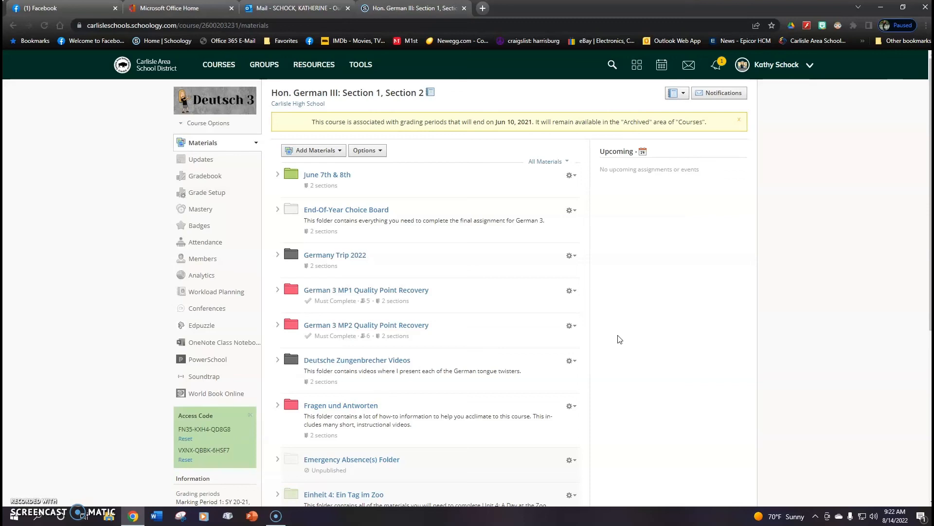
mouse_move(115, 328)
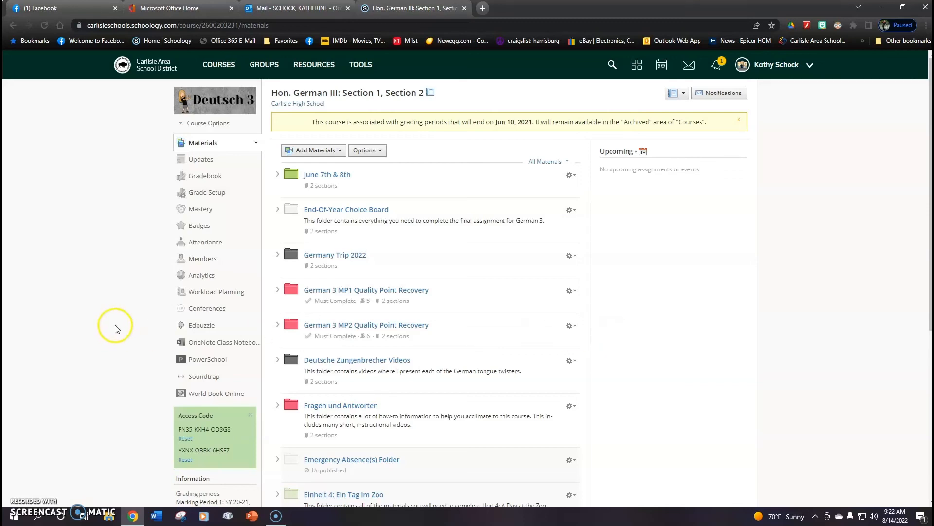
mouse_move(51, 416)
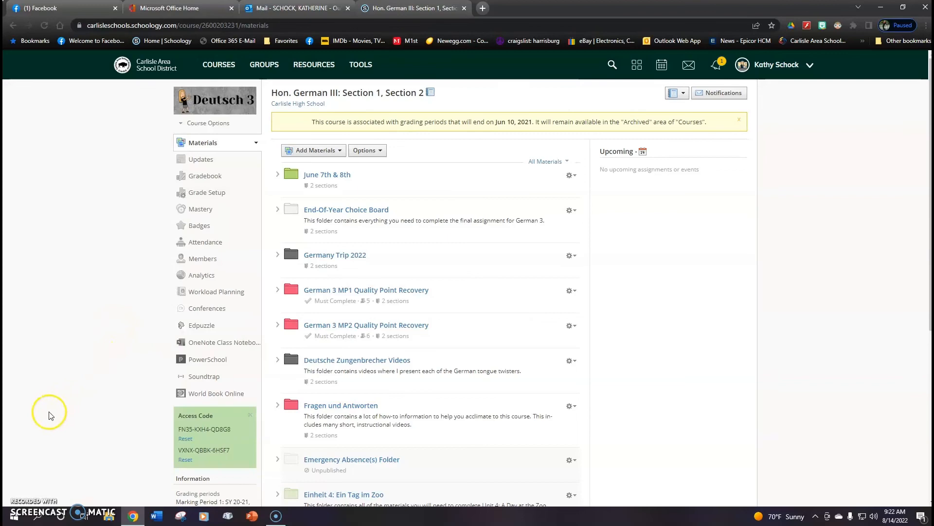
mouse_move(24, 500)
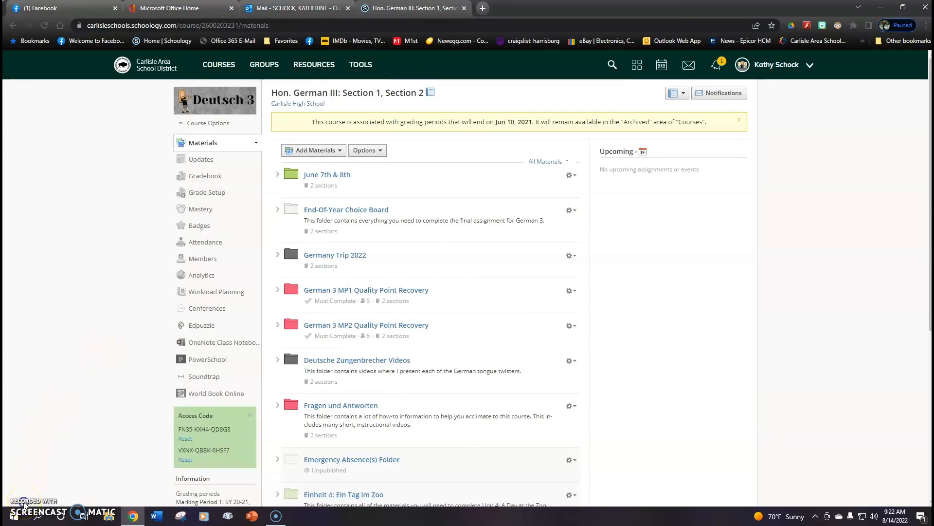